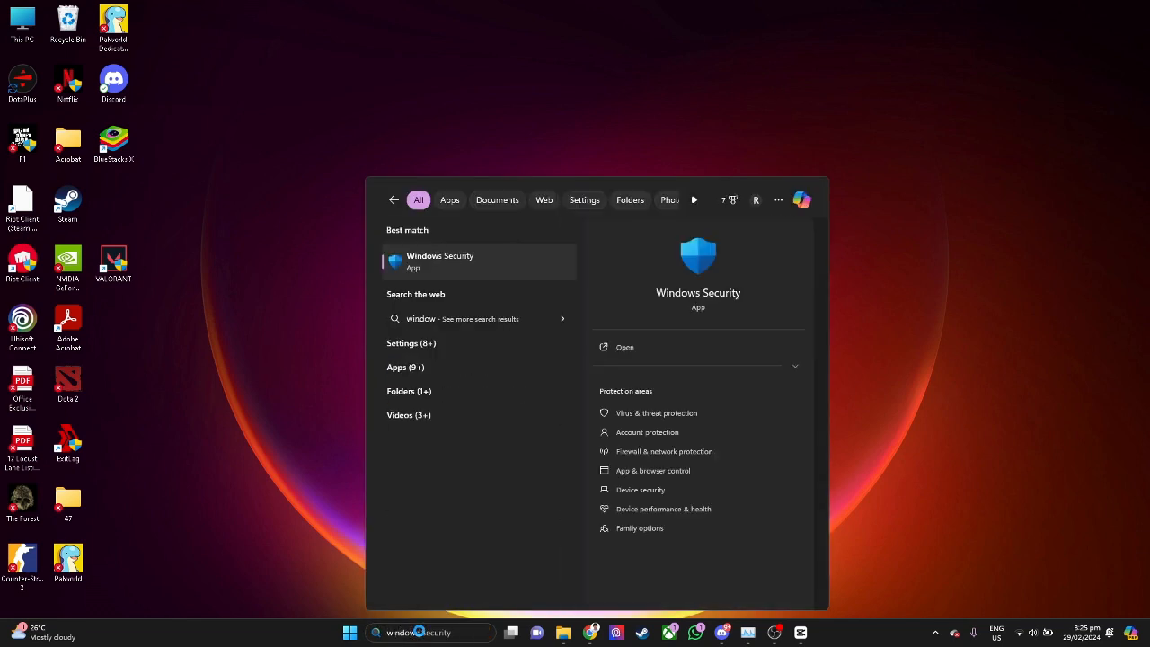
# Step: Start a new Windows Update check from the Windows Update page
pyautogui.click(440, 262)
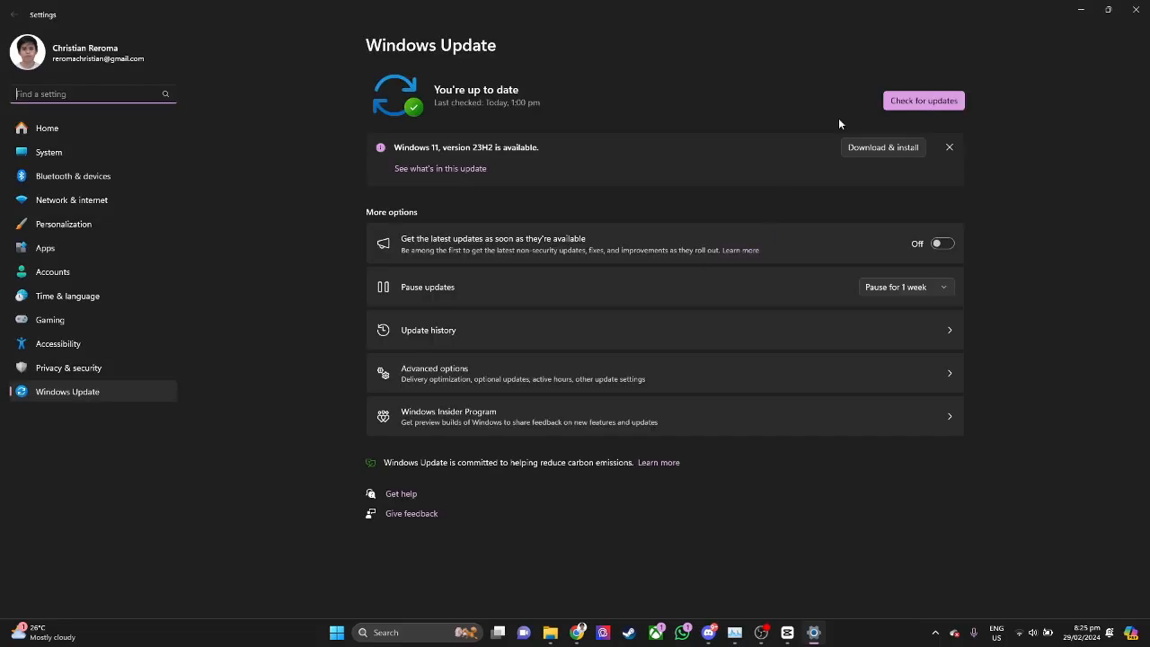
pyautogui.click(923, 100)
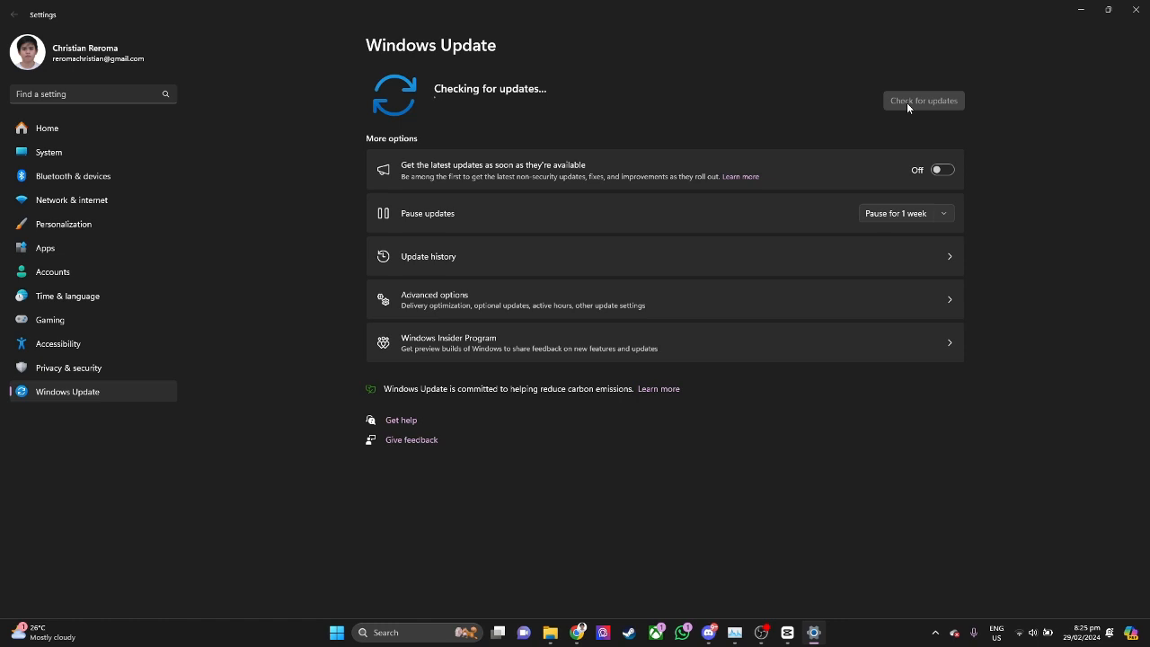
pyautogui.moveTo(712, 402)
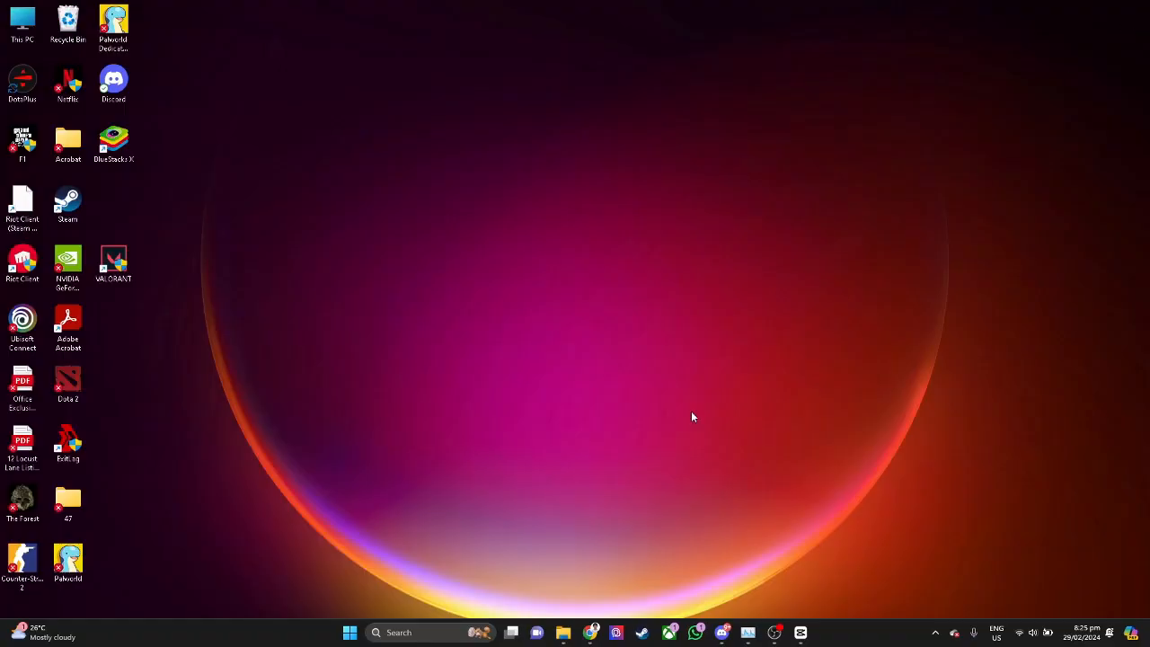
pyautogui.moveTo(422, 578)
pyautogui.write('fire')
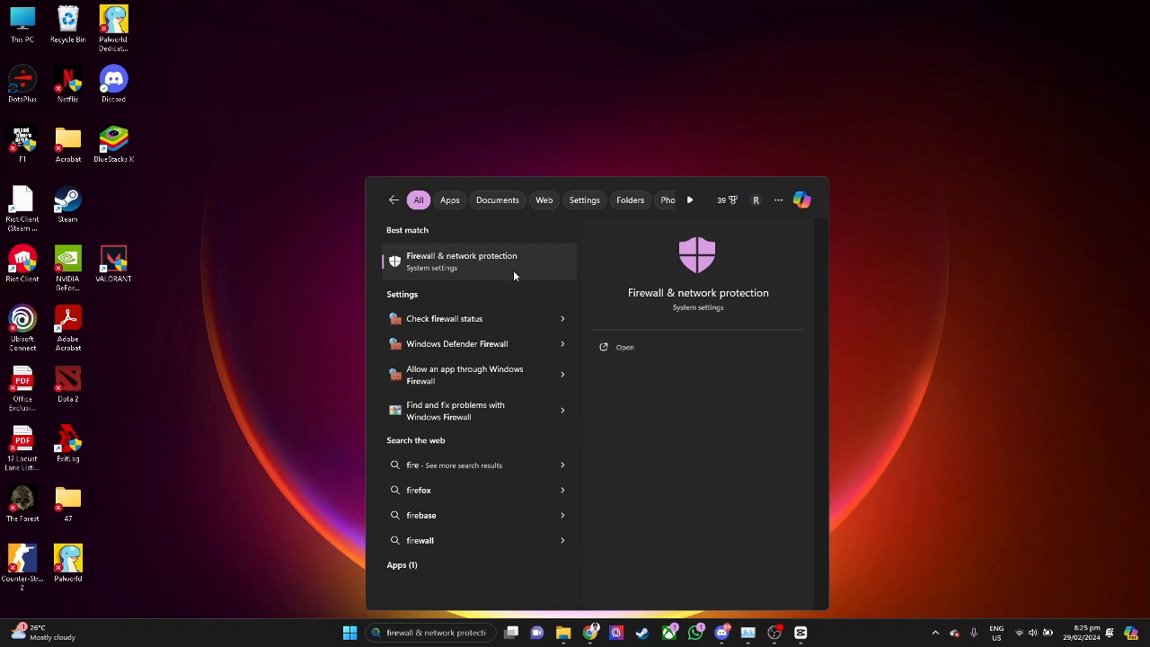
# Step: Switch the Domain network Microsoft Defender Firewall off in Windows Security and confirm
pyautogui.click(462, 260)
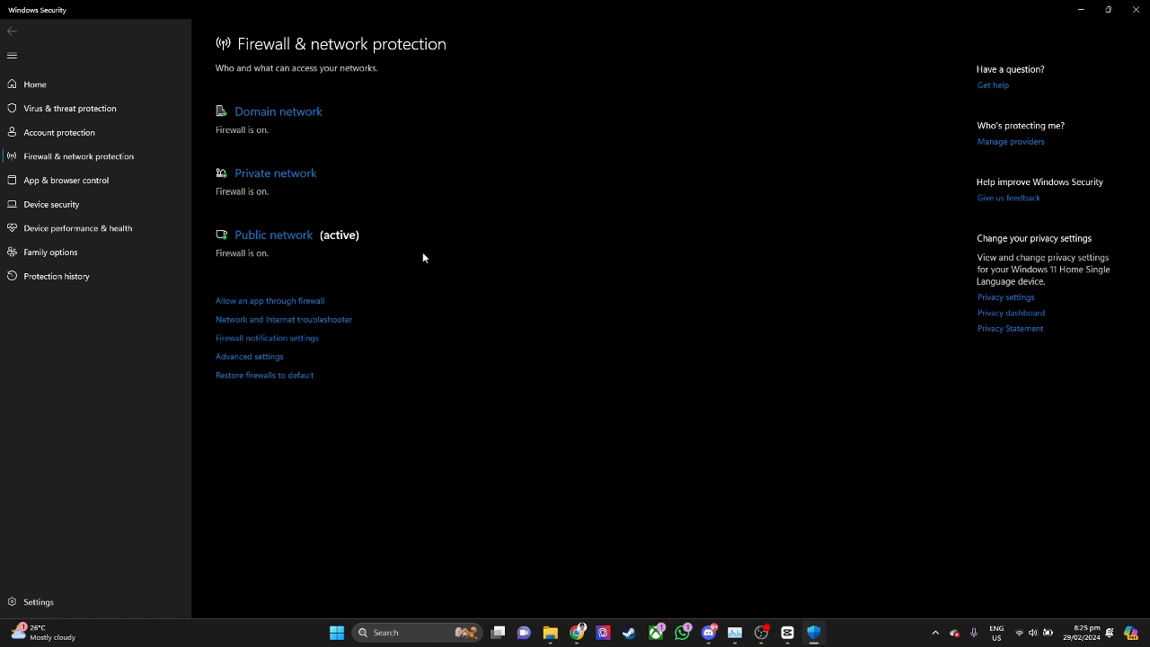
pyautogui.click(277, 111)
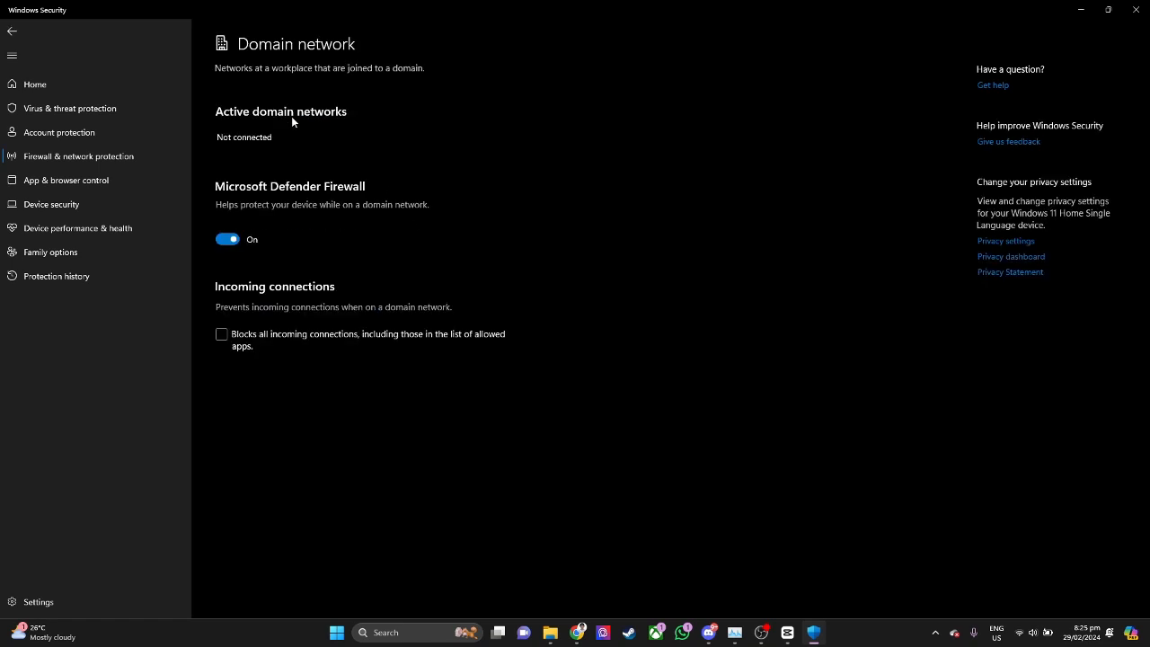
pyautogui.click(227, 239)
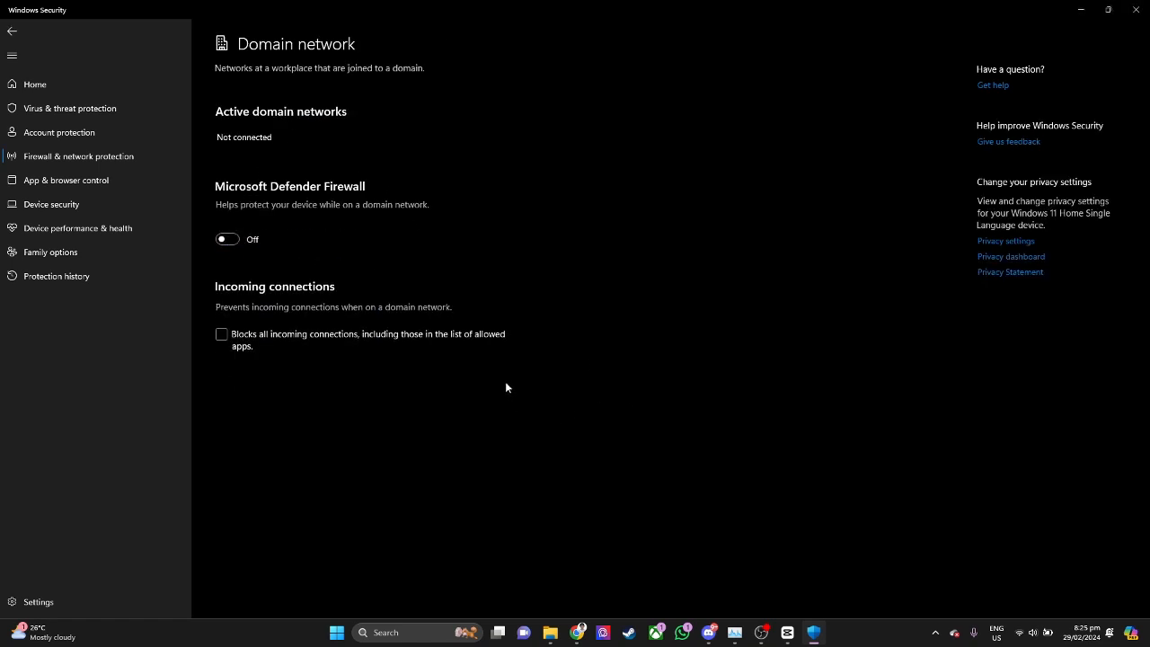
pyautogui.moveTo(266, 298)
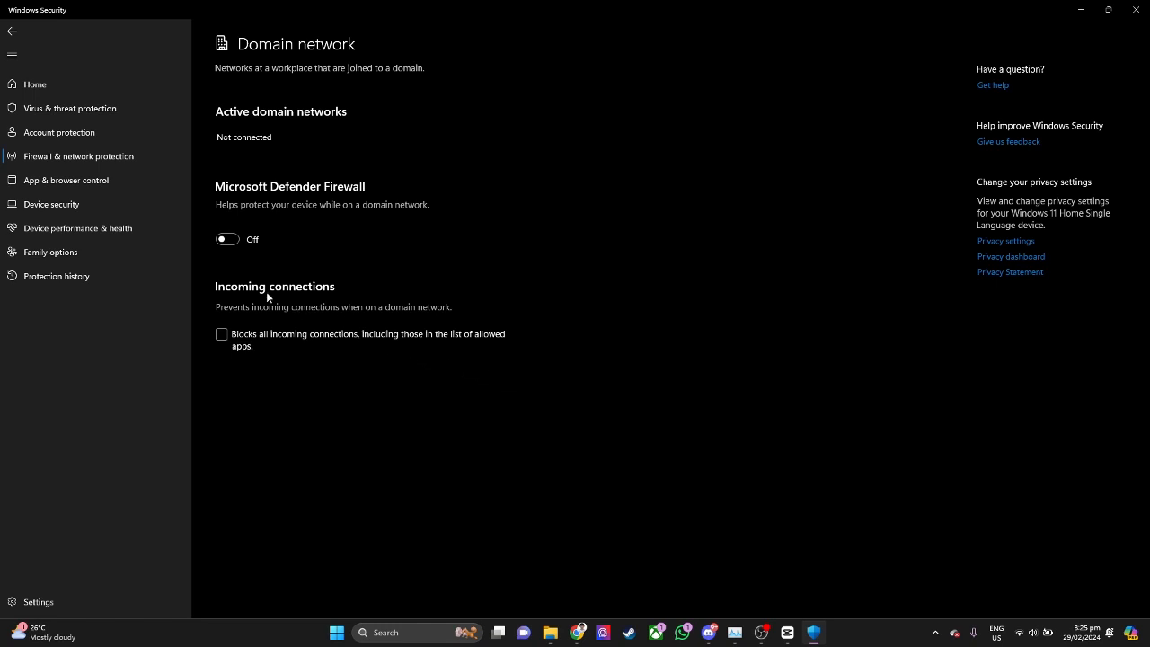
pyautogui.click(228, 239)
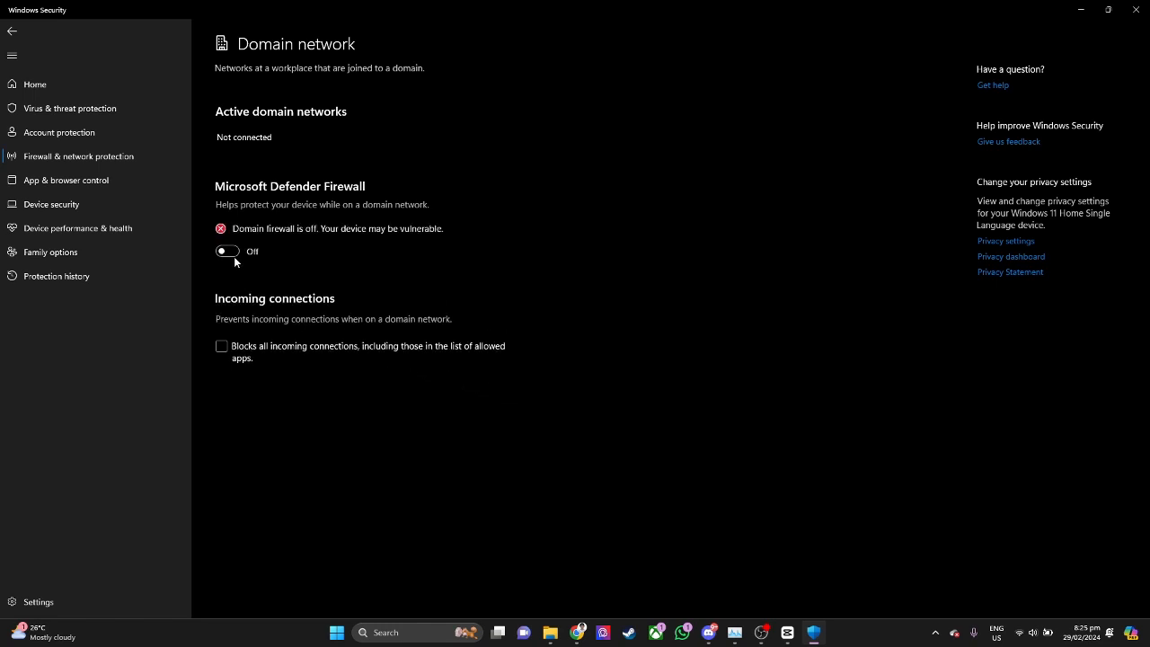
pyautogui.moveTo(650, 549)
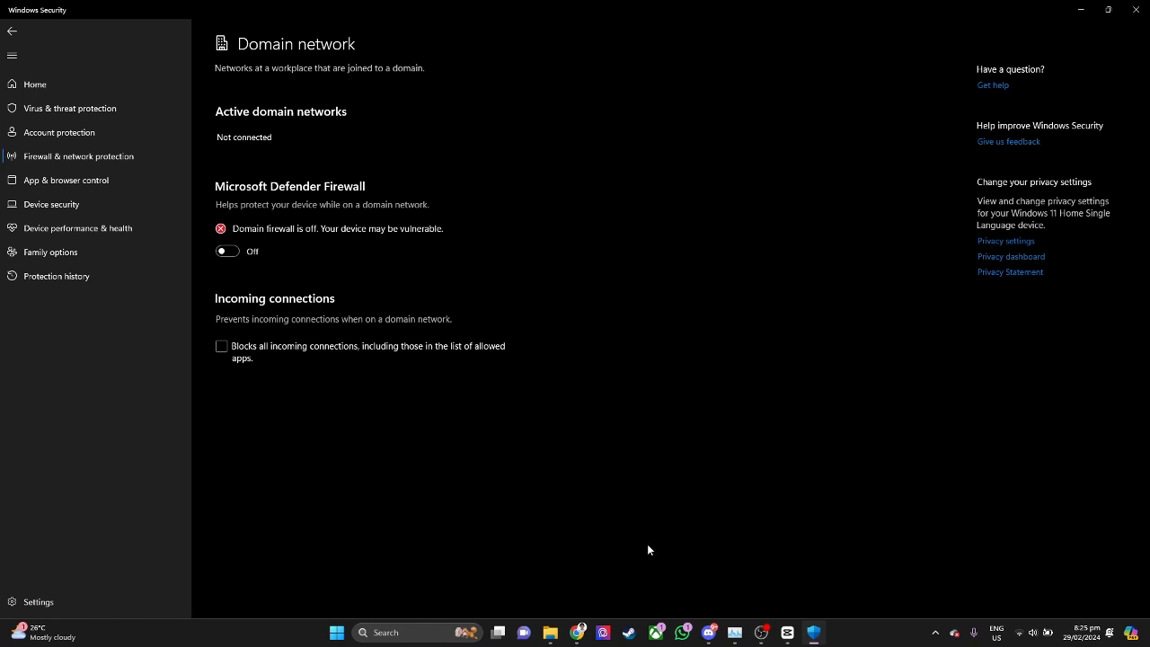
pyautogui.moveTo(590, 593)
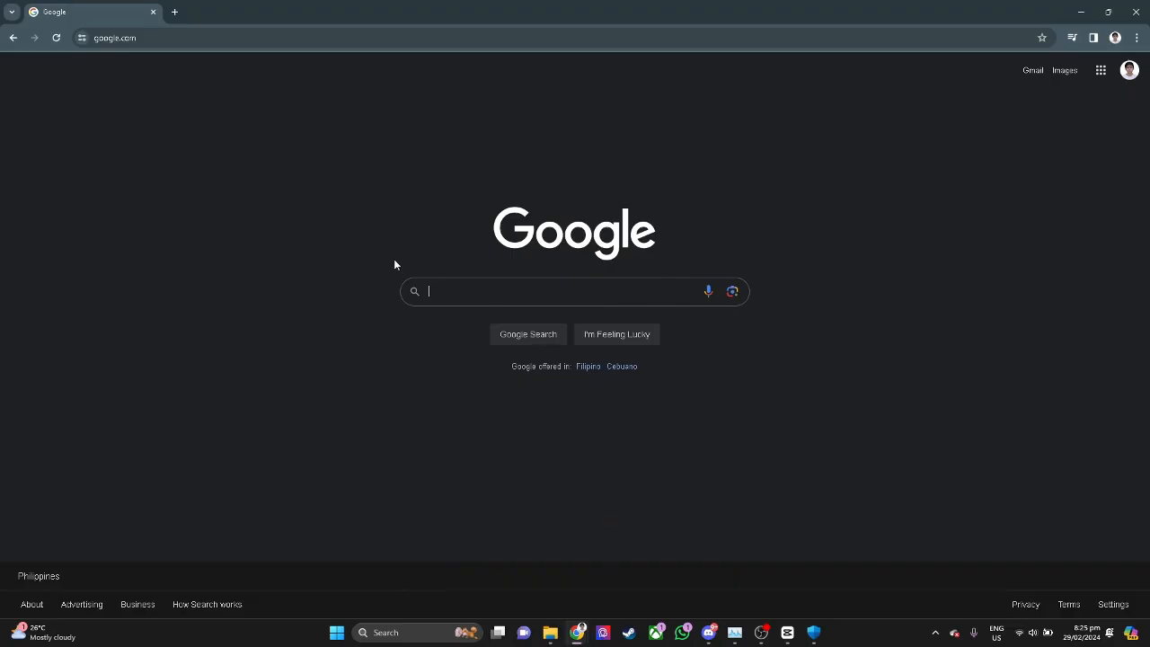
pyautogui.moveTo(961, 121)
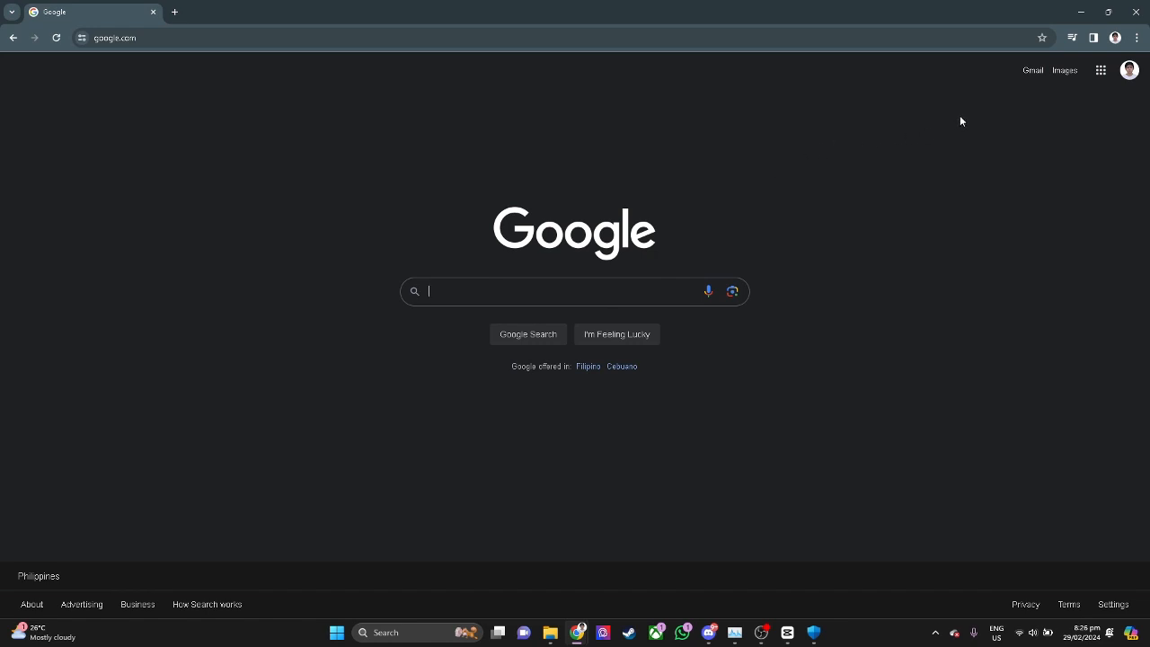
# Step: Open chrome://extensions from the Chrome menu and scroll through the installed extensions
pyautogui.click(1136, 37)
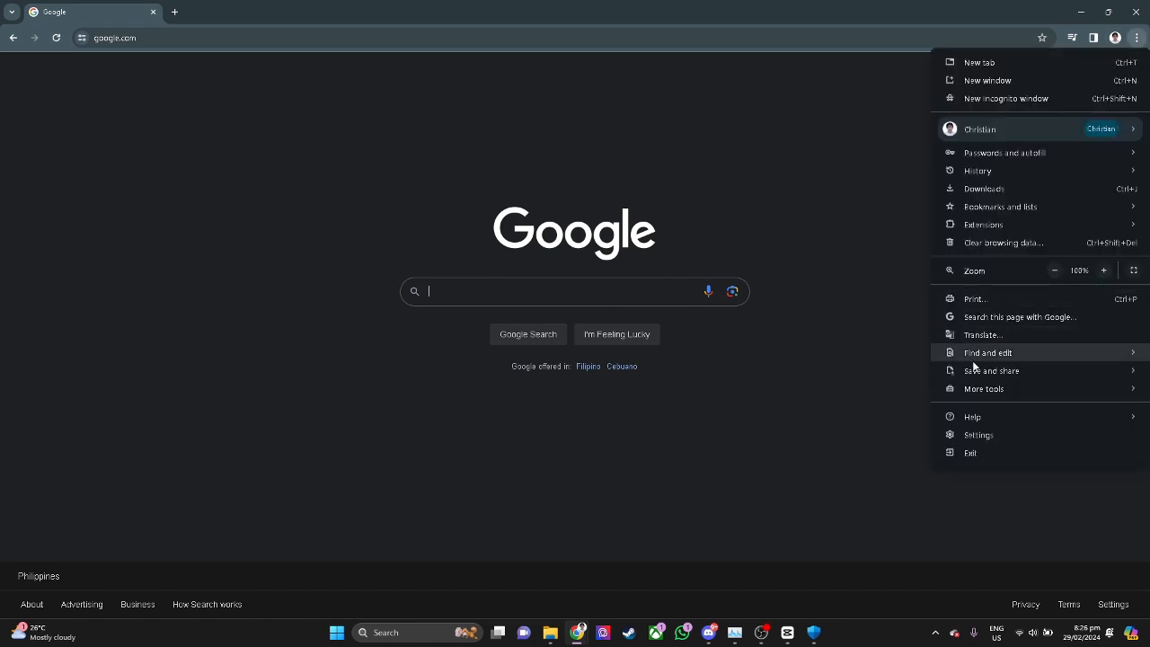
pyautogui.click(983, 224)
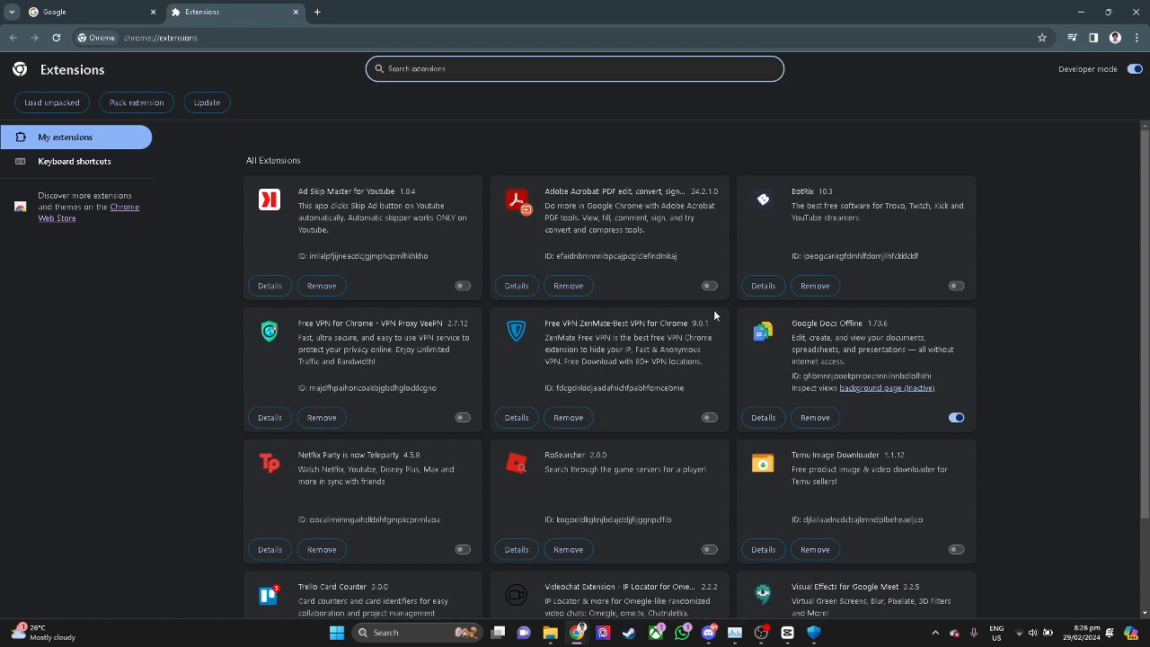
pyautogui.moveTo(715, 314)
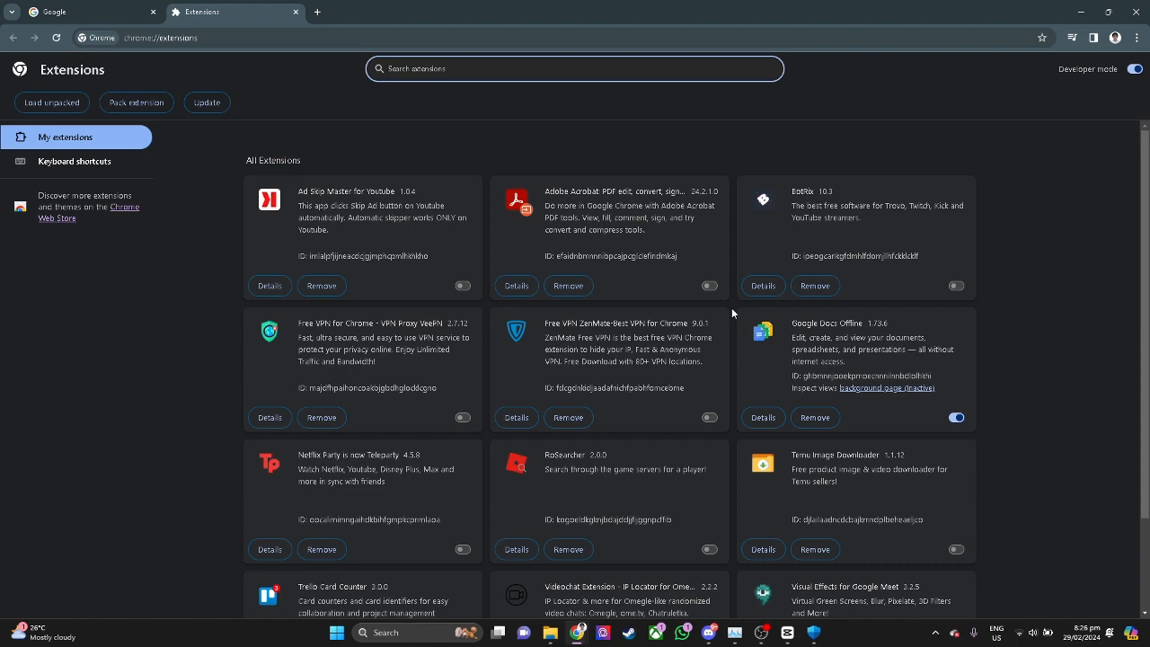
pyautogui.scroll(-3)
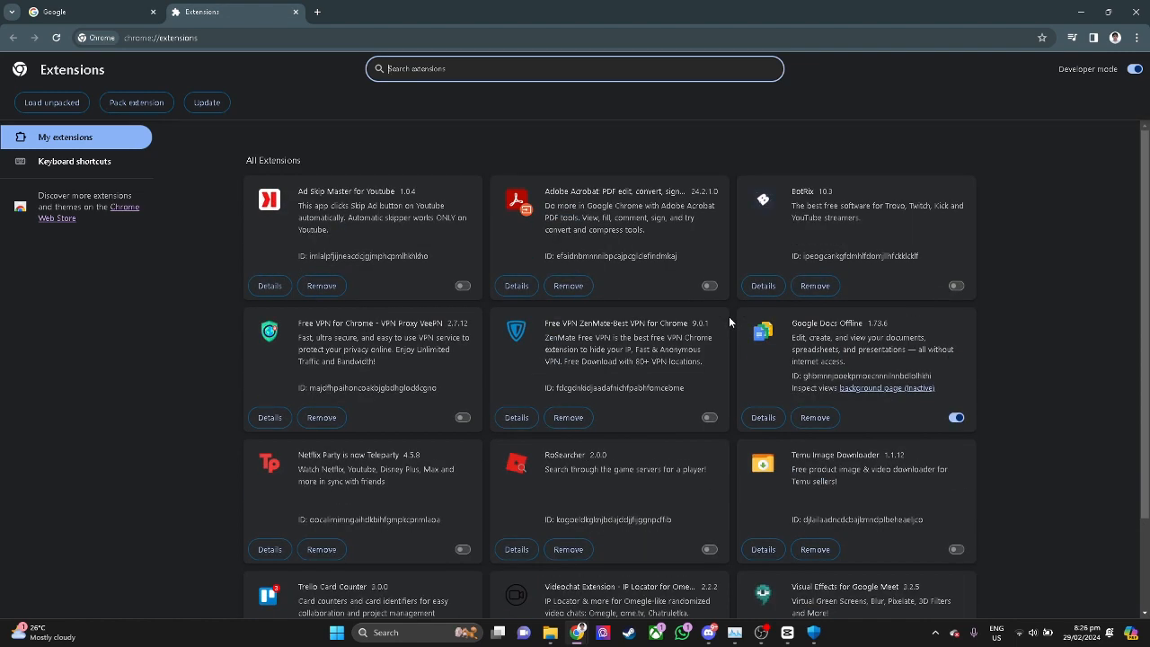
pyautogui.moveTo(389, 6)
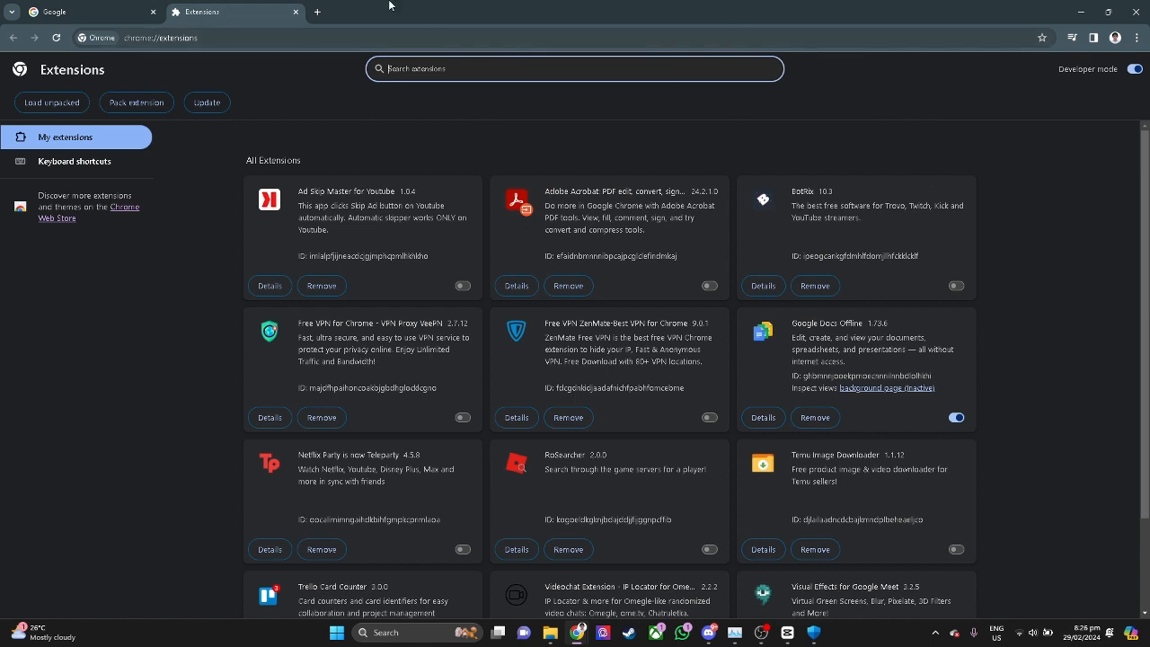
# Step: Clear all-time Chrome browsing data with every Advanced category checked
pyautogui.click(1137, 38)
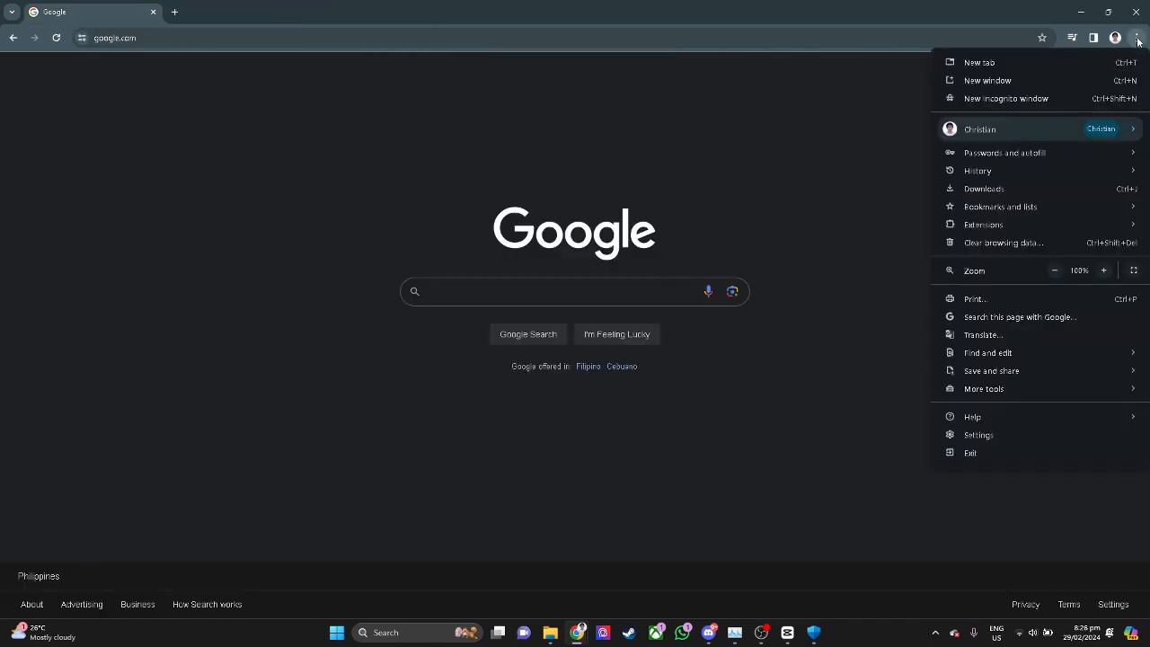
pyautogui.click(977, 435)
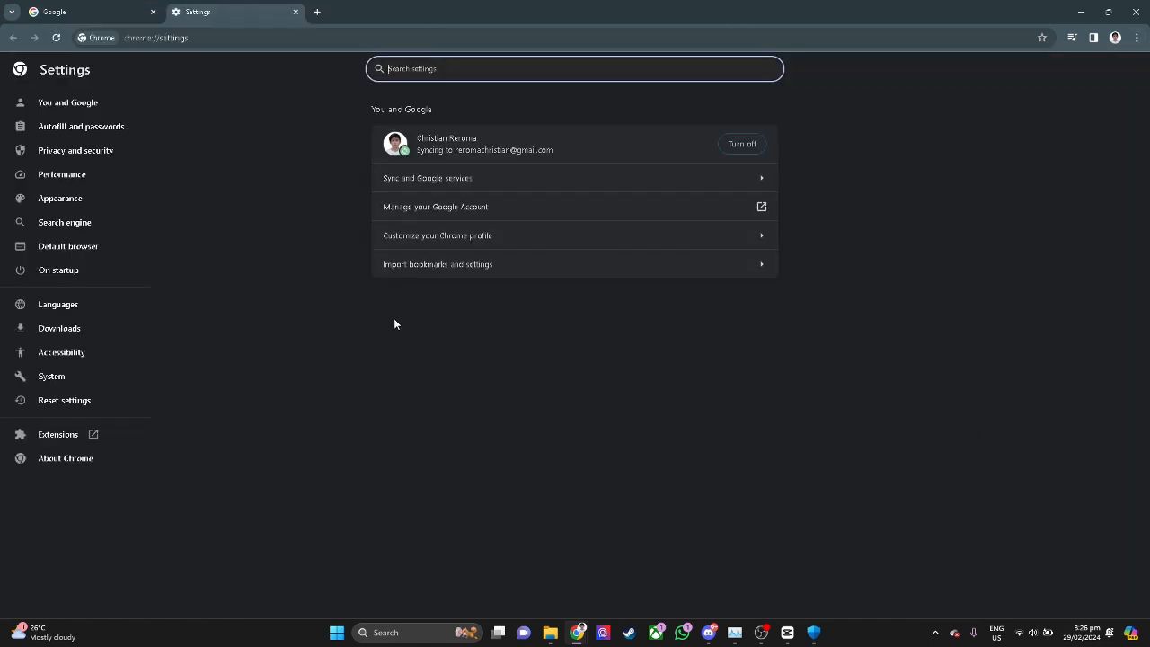
pyautogui.click(75, 150)
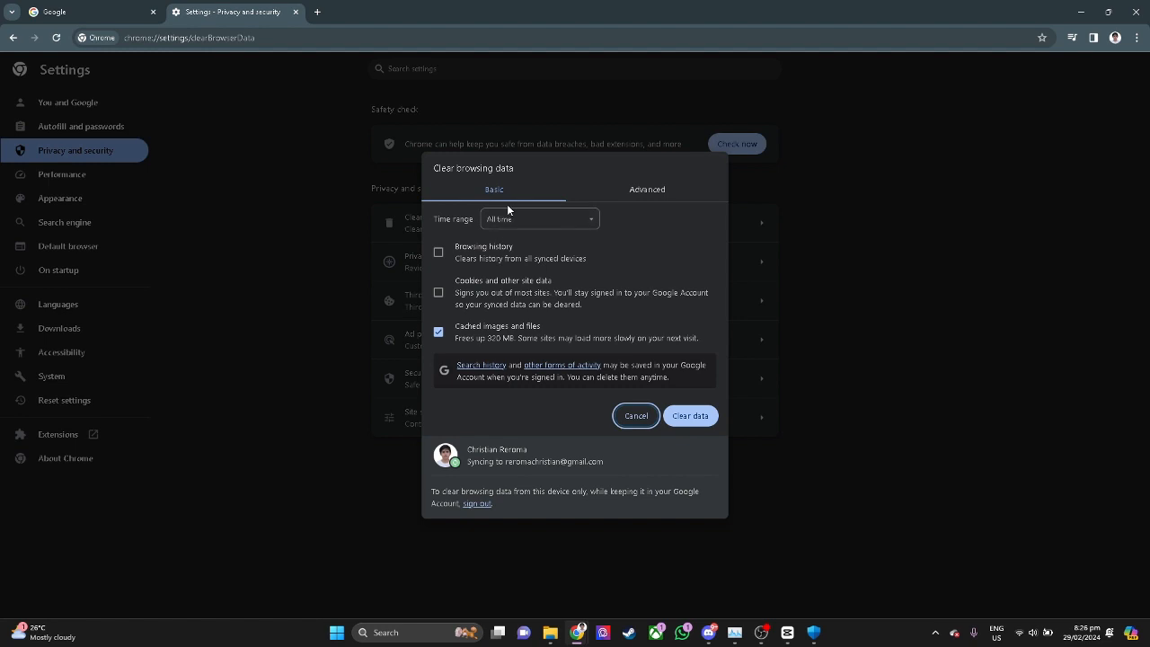
pyautogui.click(647, 188)
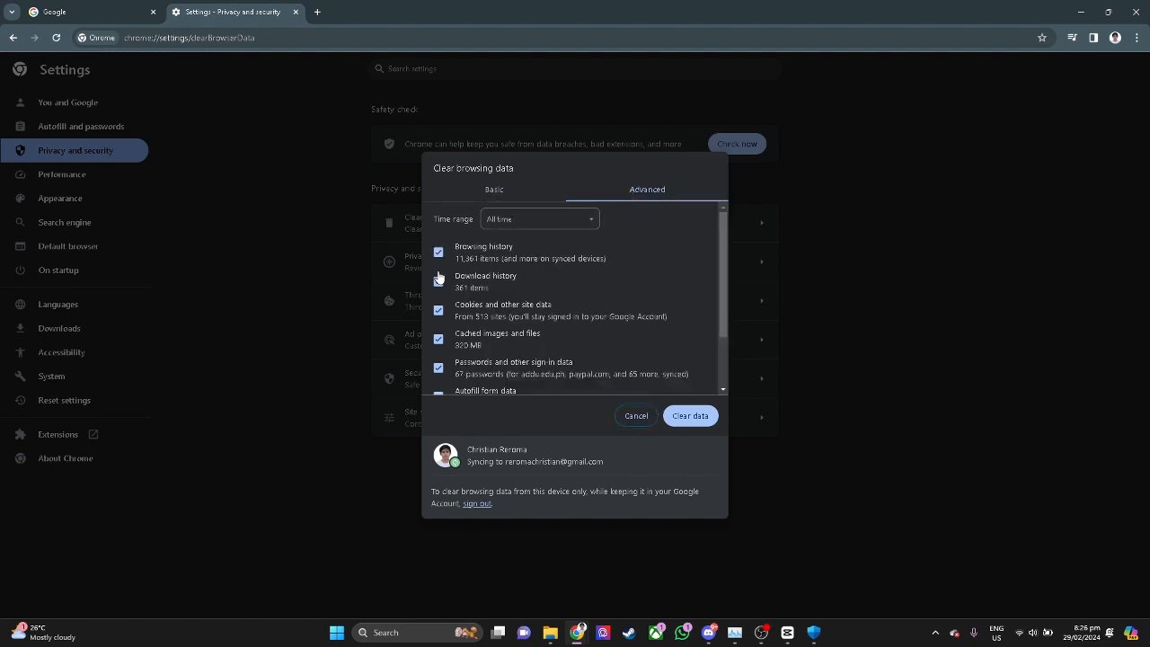
pyautogui.scroll(-3)
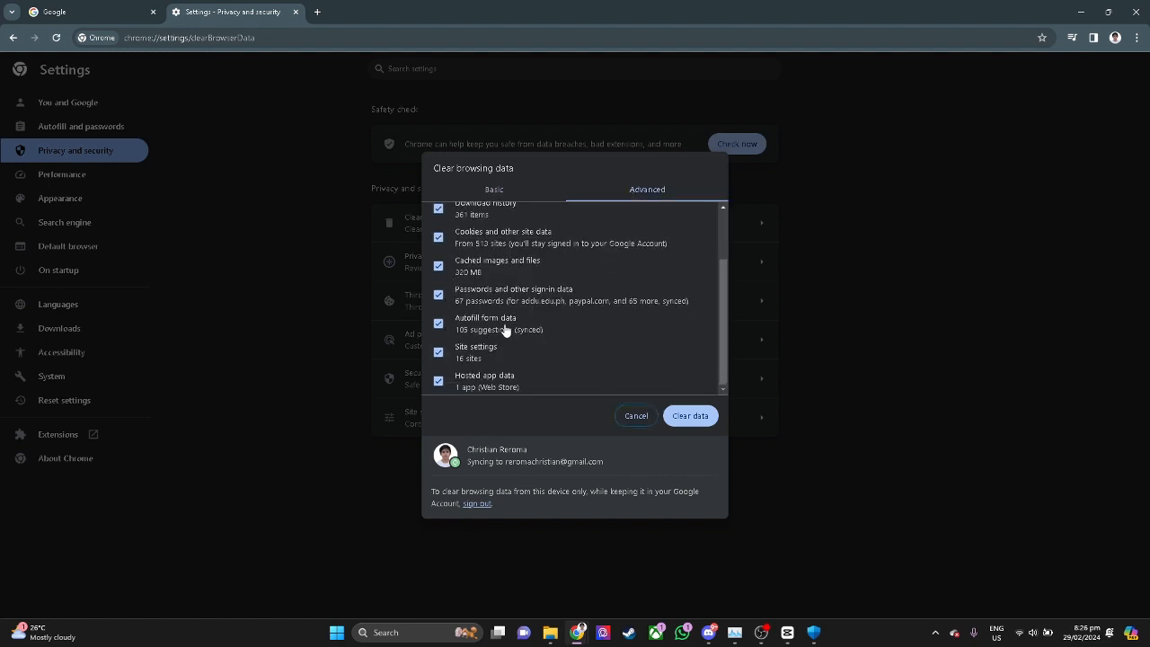
pyautogui.moveTo(695, 464)
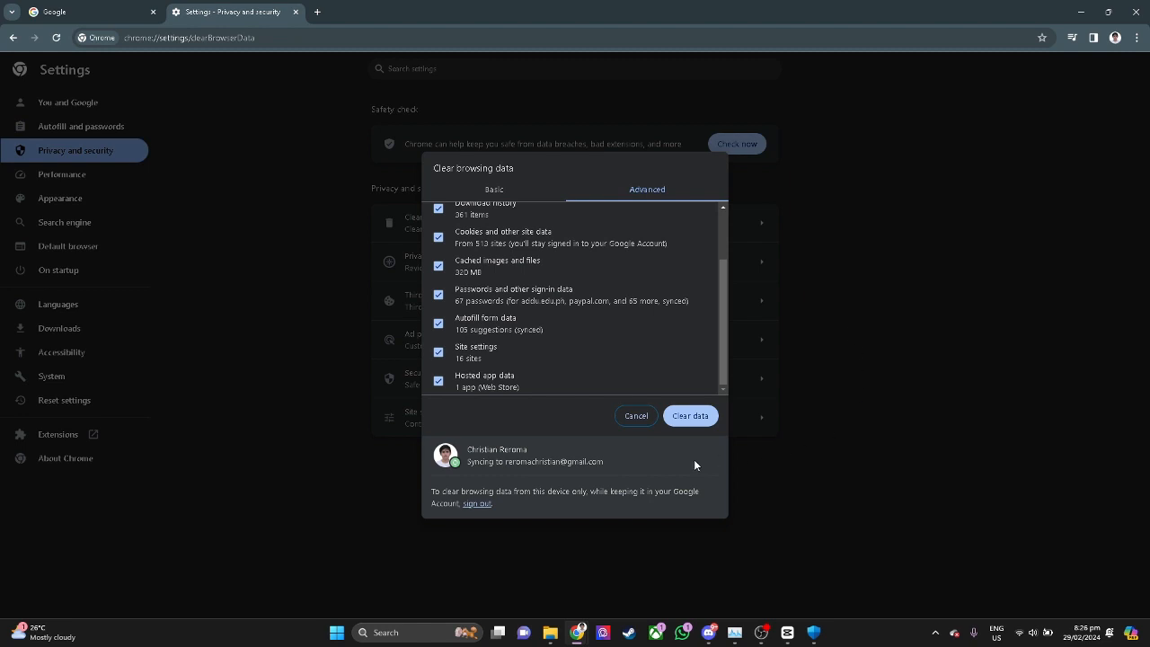
pyautogui.moveTo(930, 398)
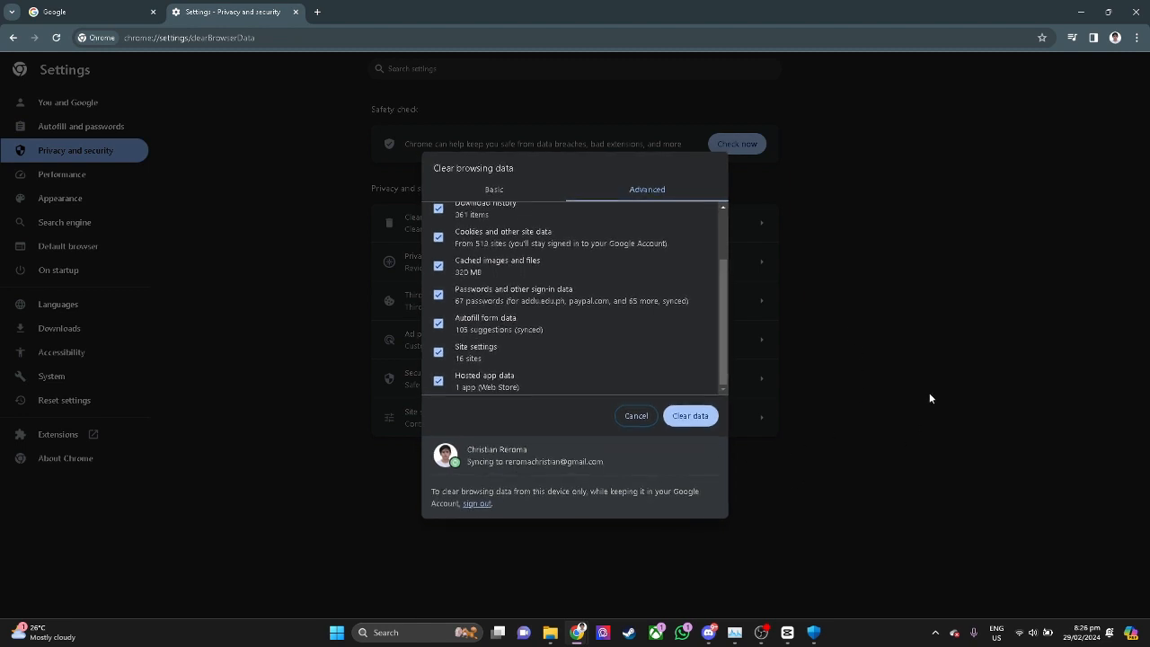
pyautogui.click(636, 415)
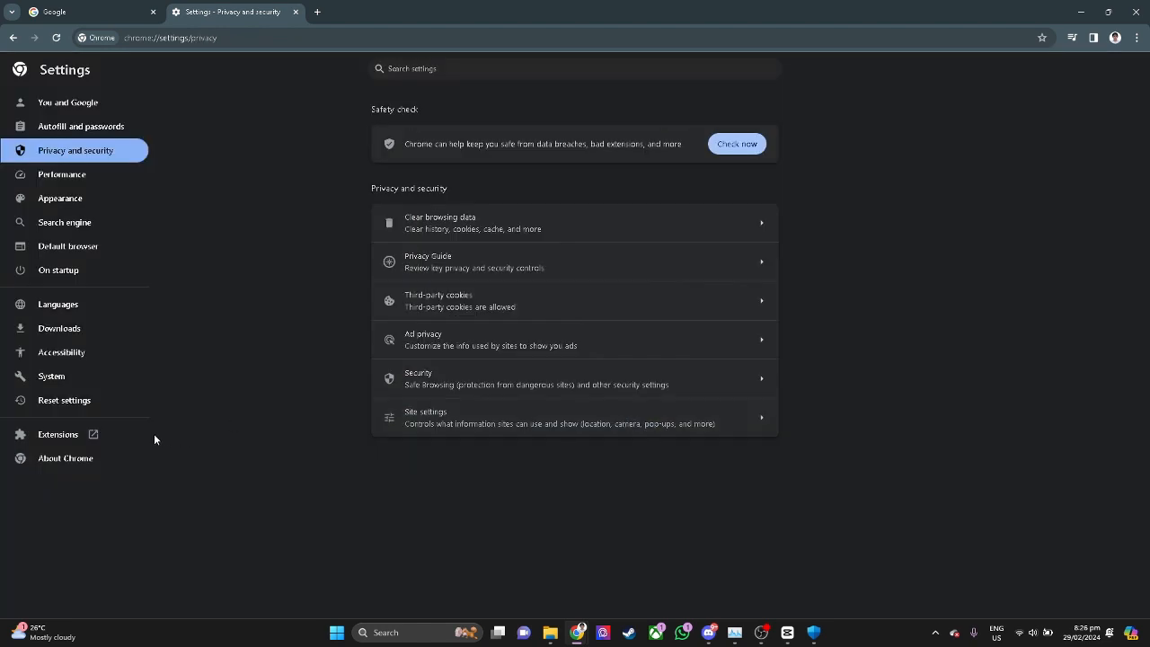
pyautogui.moveTo(60, 199)
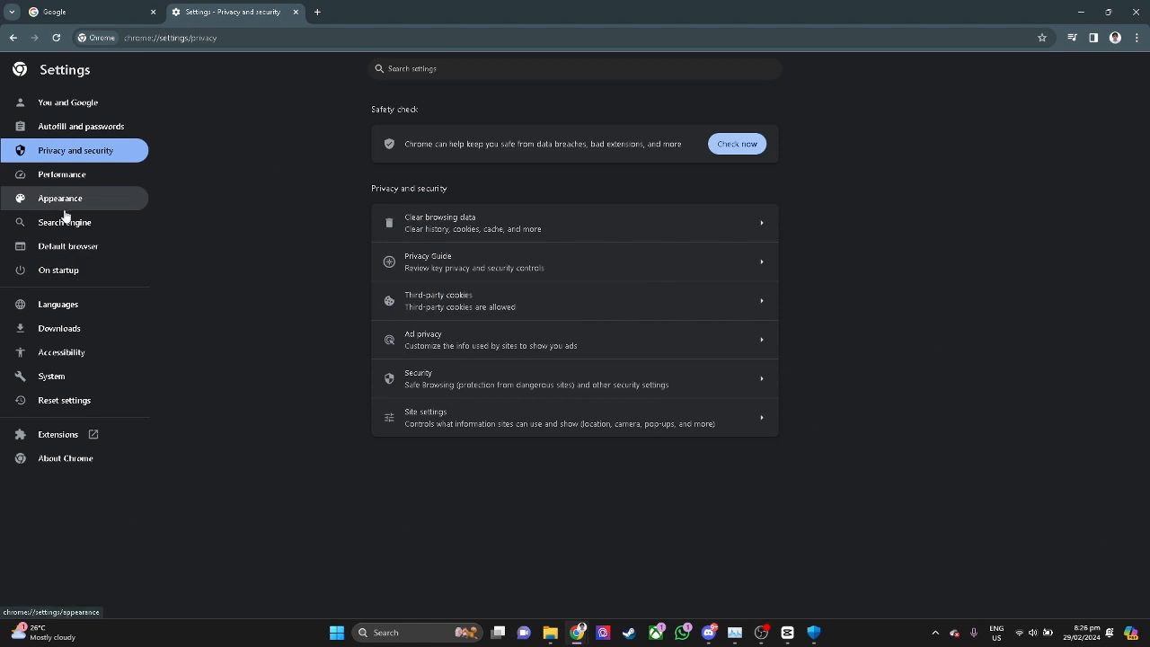
pyautogui.moveTo(64, 458)
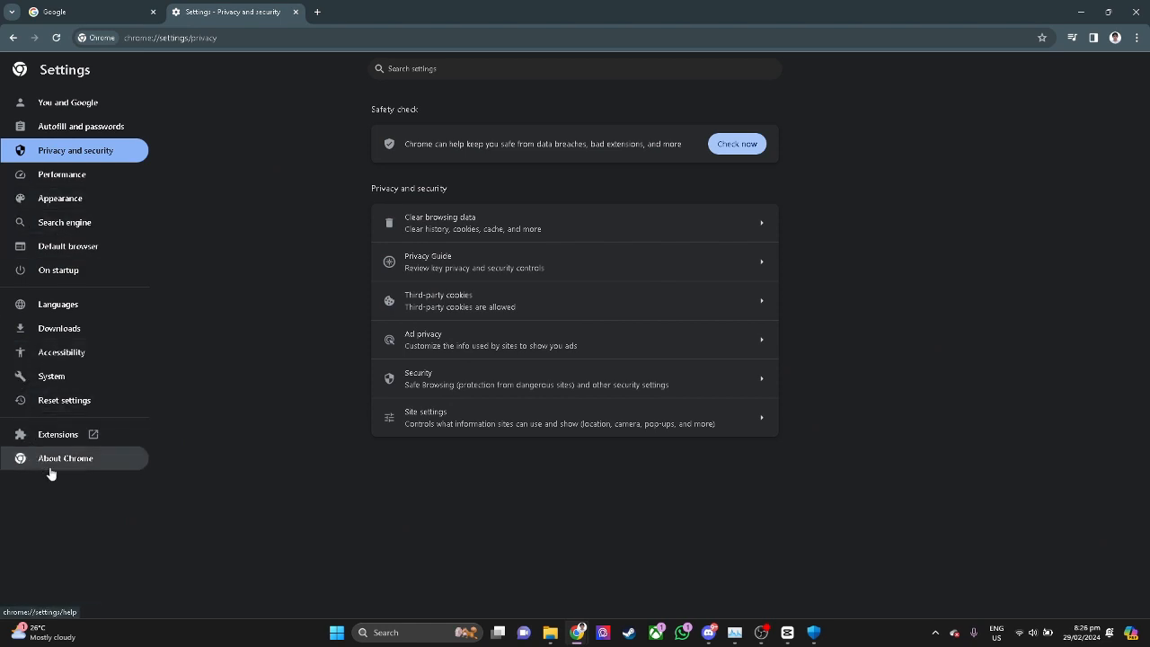
# Step: Open About Chrome so Chrome updates from version 121.0.6167.189
pyautogui.click(65, 458)
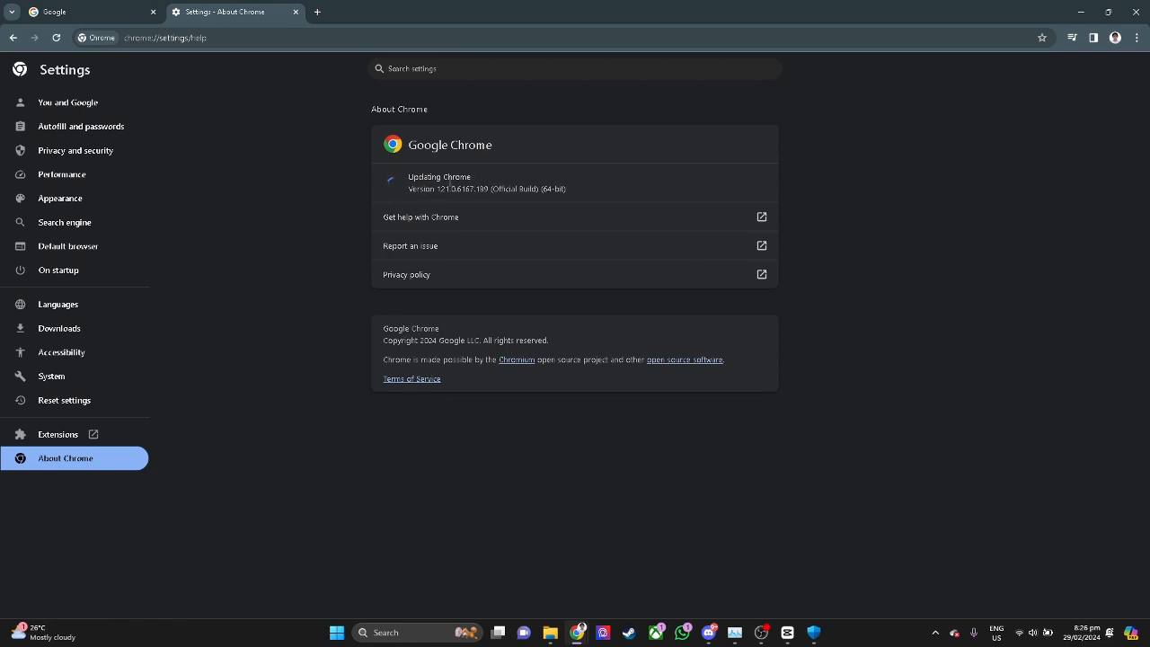